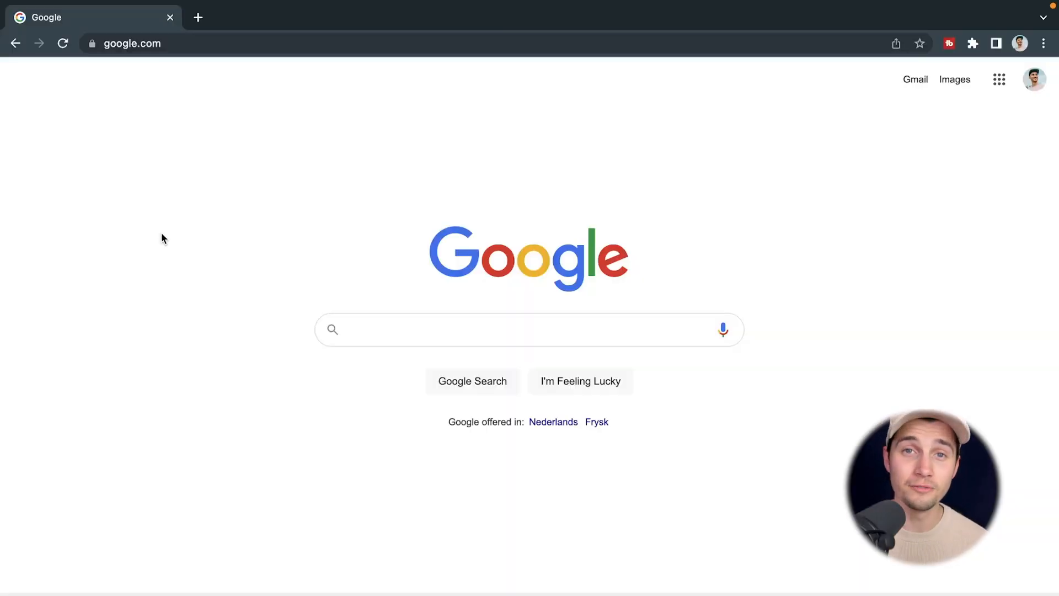
pyautogui.moveTo(218, 100)
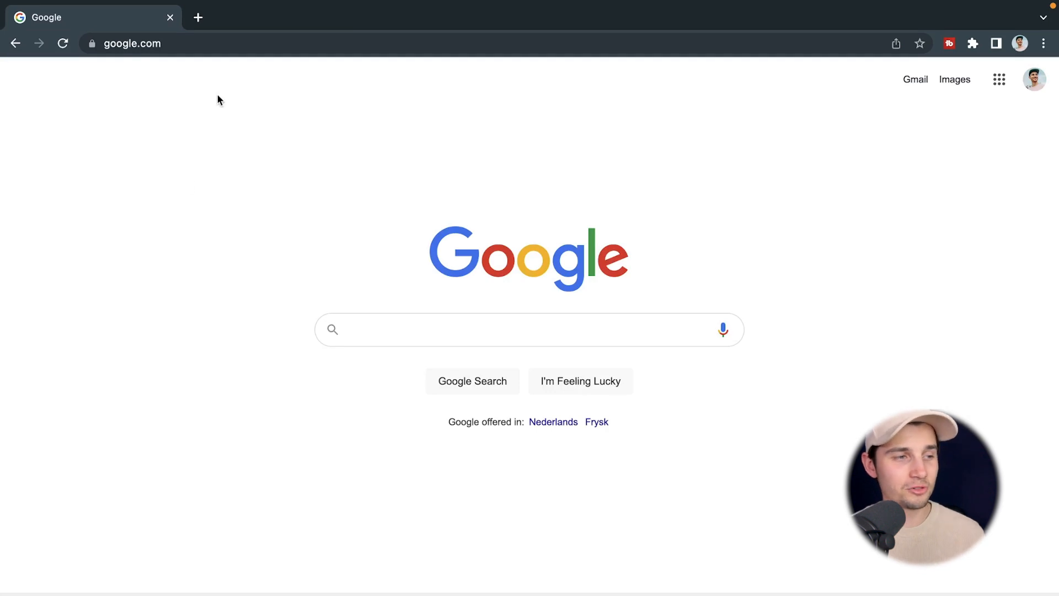
# Go to veed.new in Chrome to start a new VEED project
pyautogui.write('veed.new')
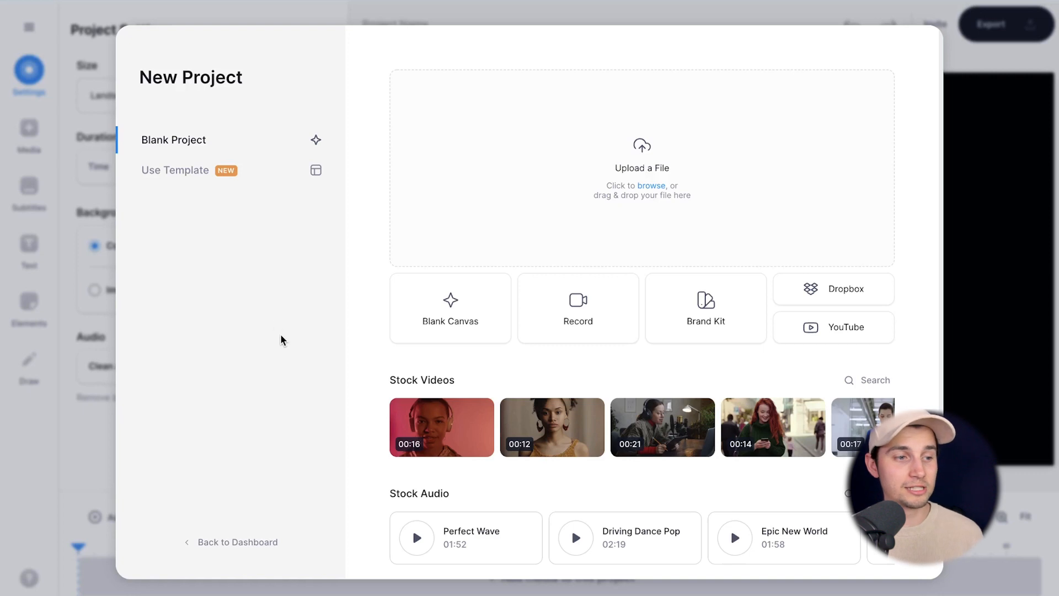
# Glance at templates, then upload Snippet Flying Squirrel.mp4 into the project
pyautogui.click(175, 169)
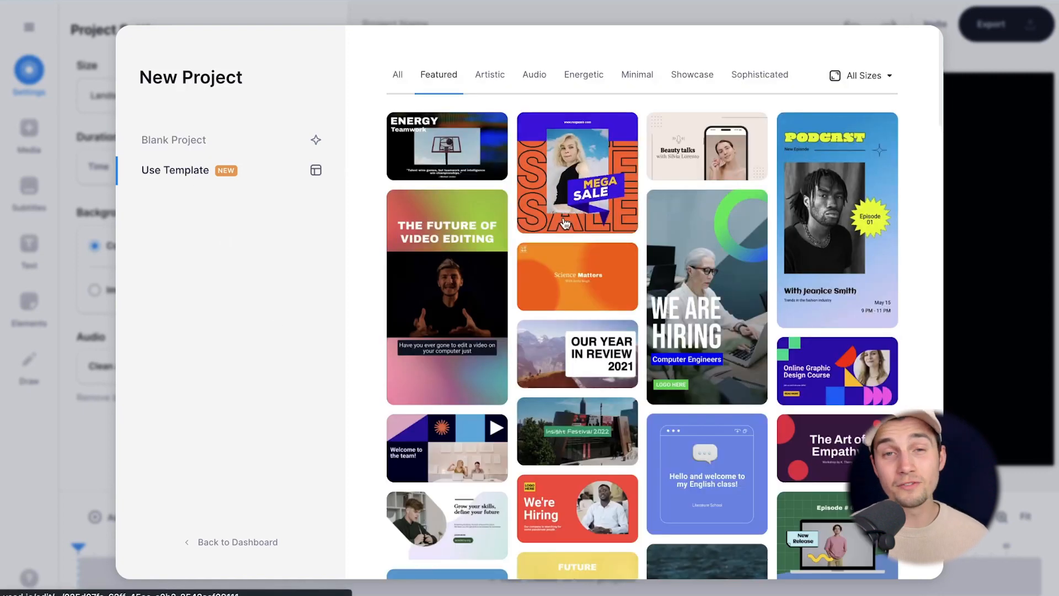
pyautogui.scroll(-3)
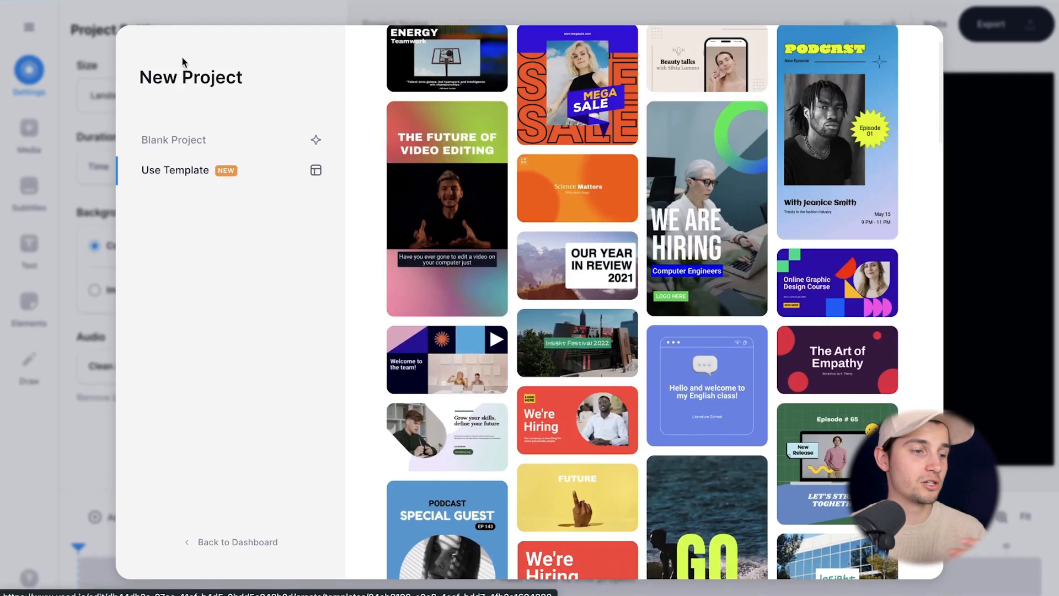
pyautogui.click(174, 140)
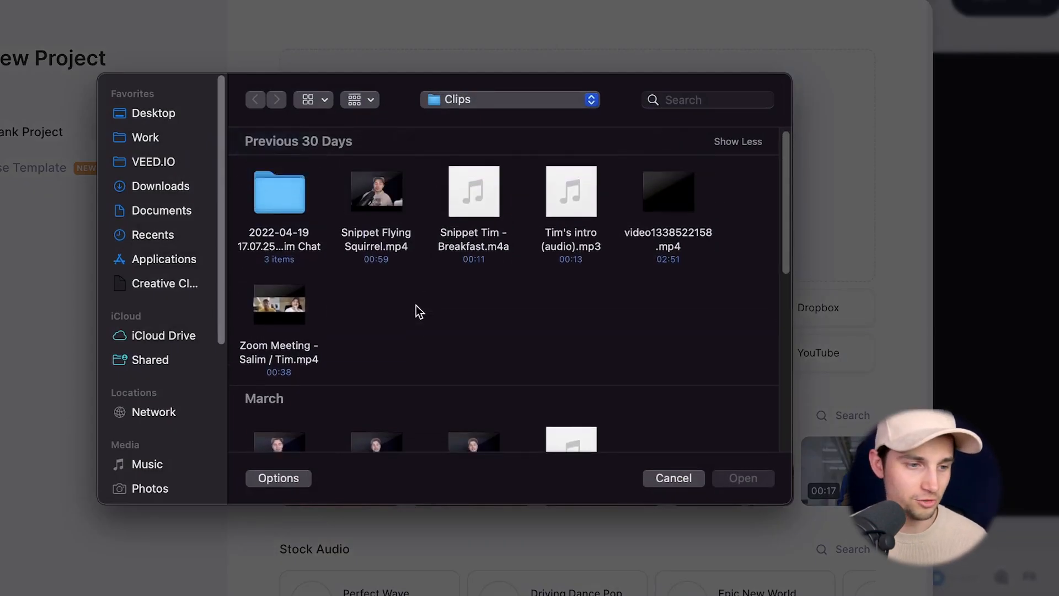
pyautogui.click(375, 196)
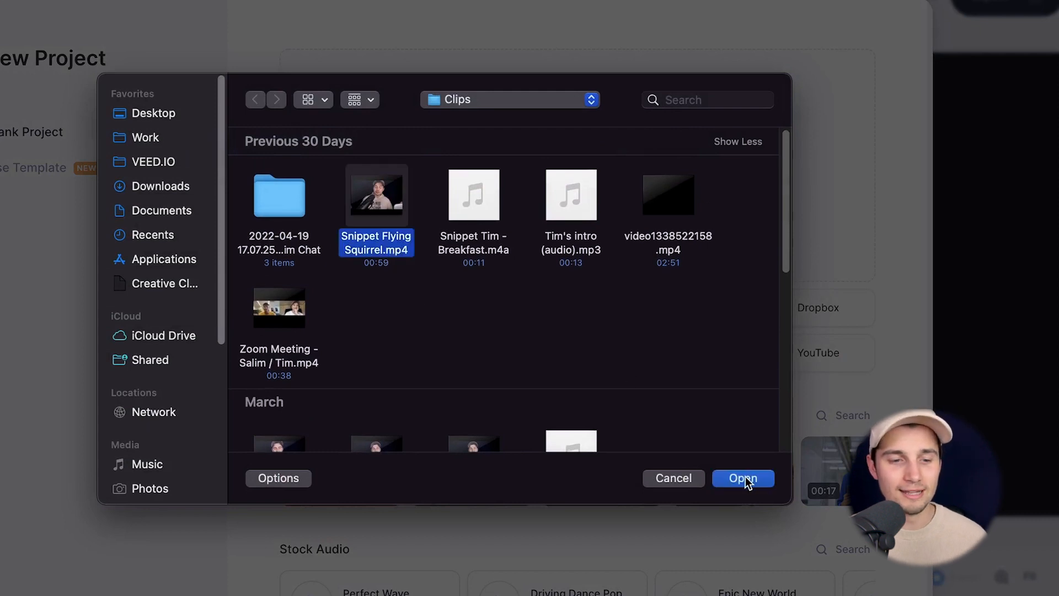
pyautogui.click(743, 478)
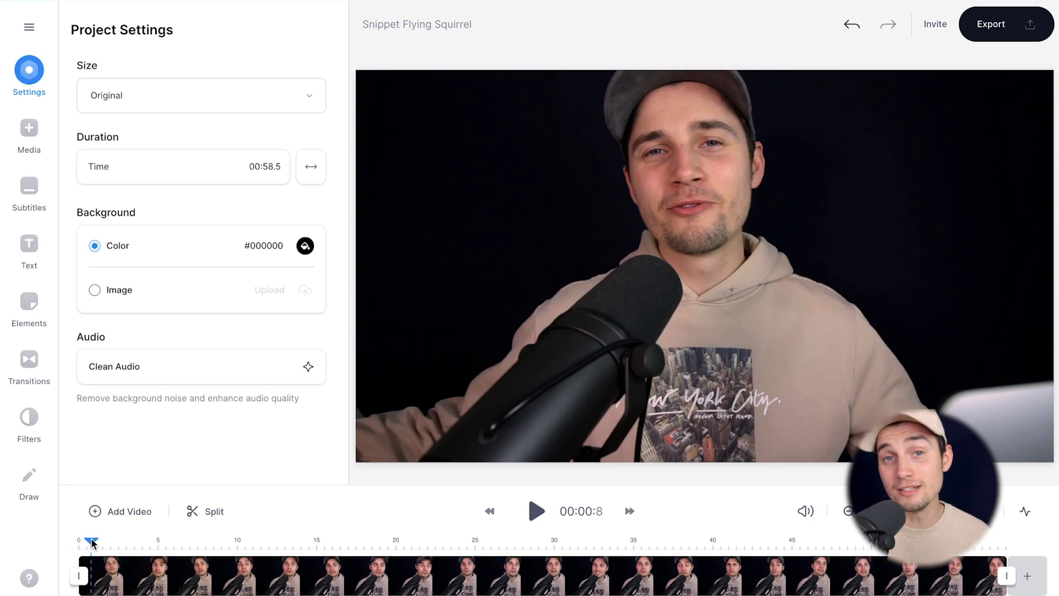
# Preview the clip, then browse Elements > Sound Waves and view all styles
pyautogui.click(536, 511)
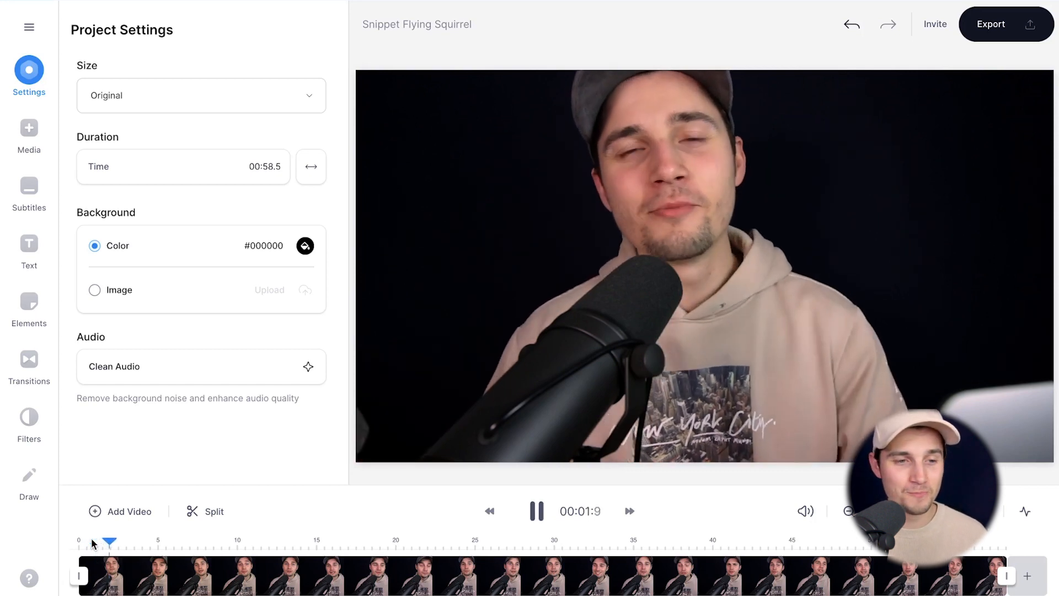
pyautogui.click(535, 510)
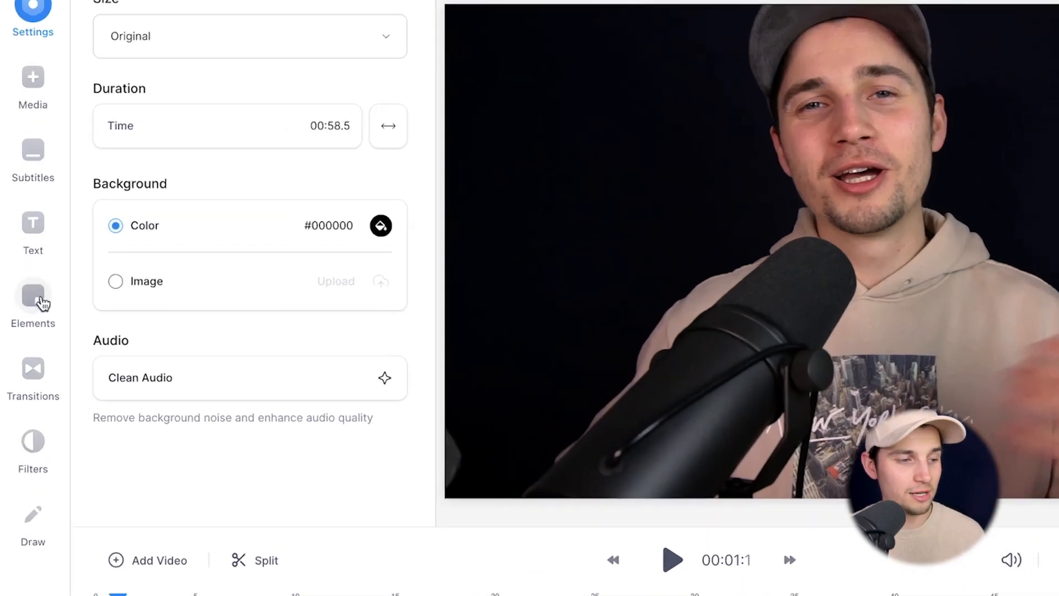
pyautogui.click(33, 301)
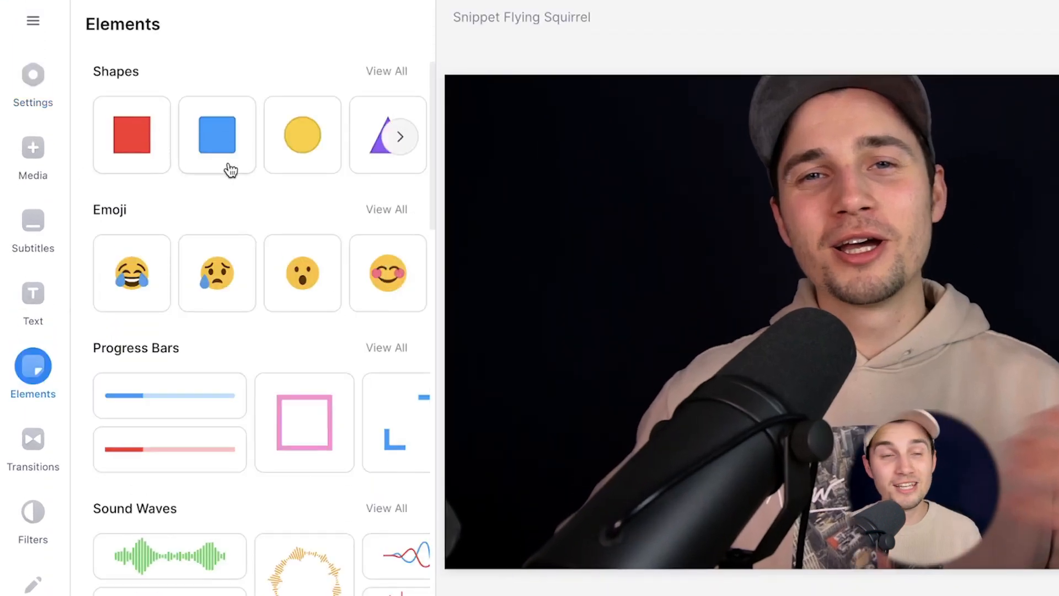
pyautogui.scroll(-3)
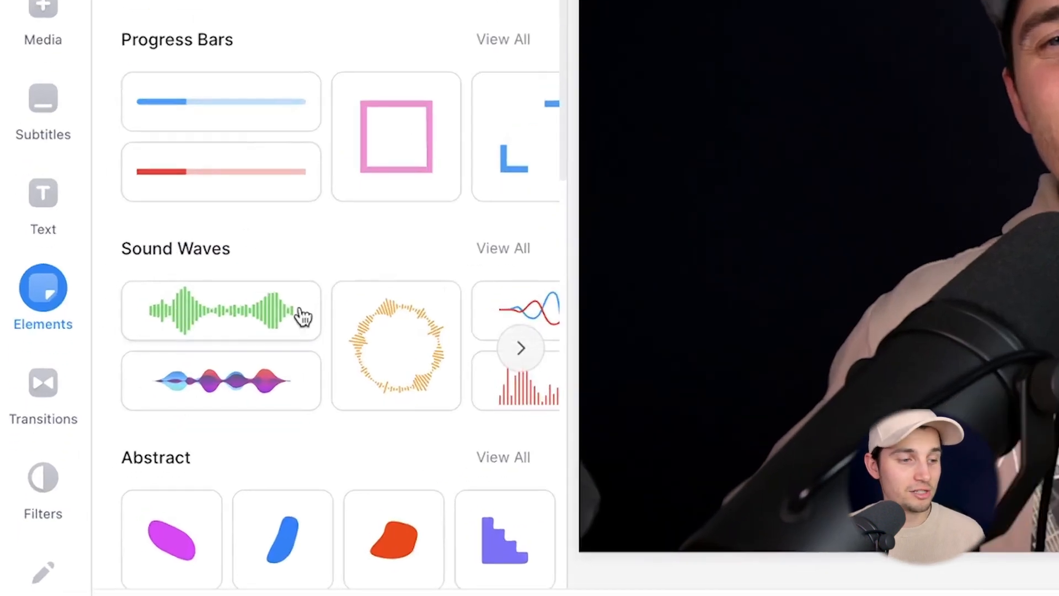
pyautogui.click(521, 348)
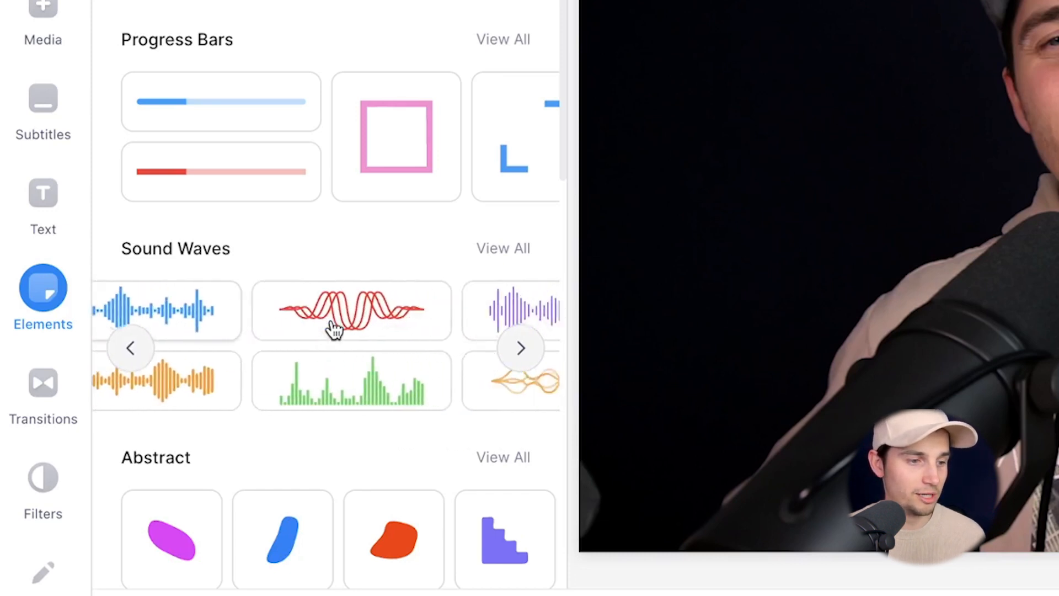
pyautogui.click(503, 248)
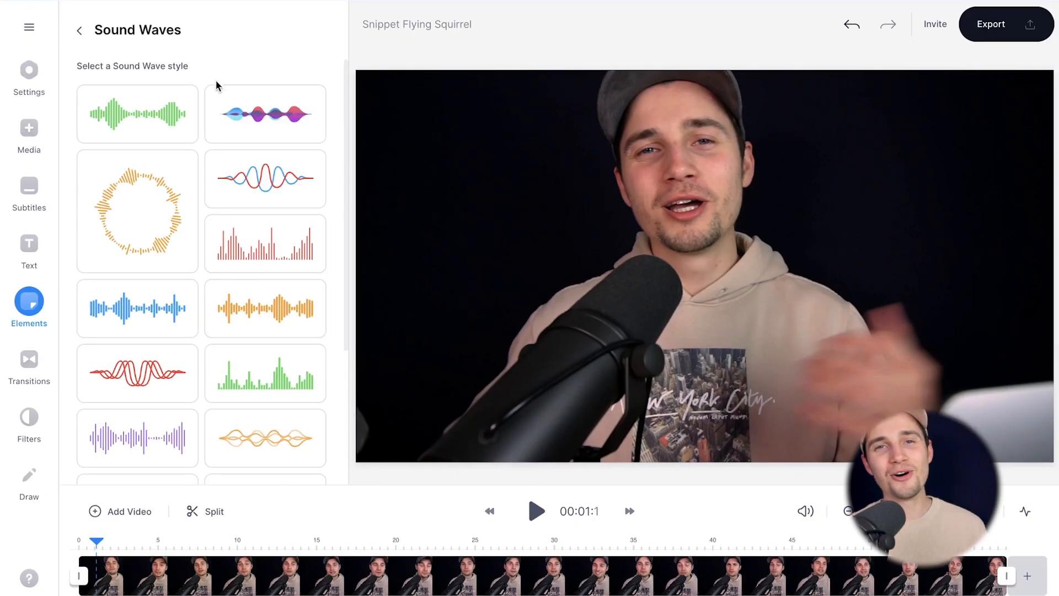
# Add the green bar sound wave, then enlarge and slightly tilt it over the speaker
pyautogui.scroll(-3)
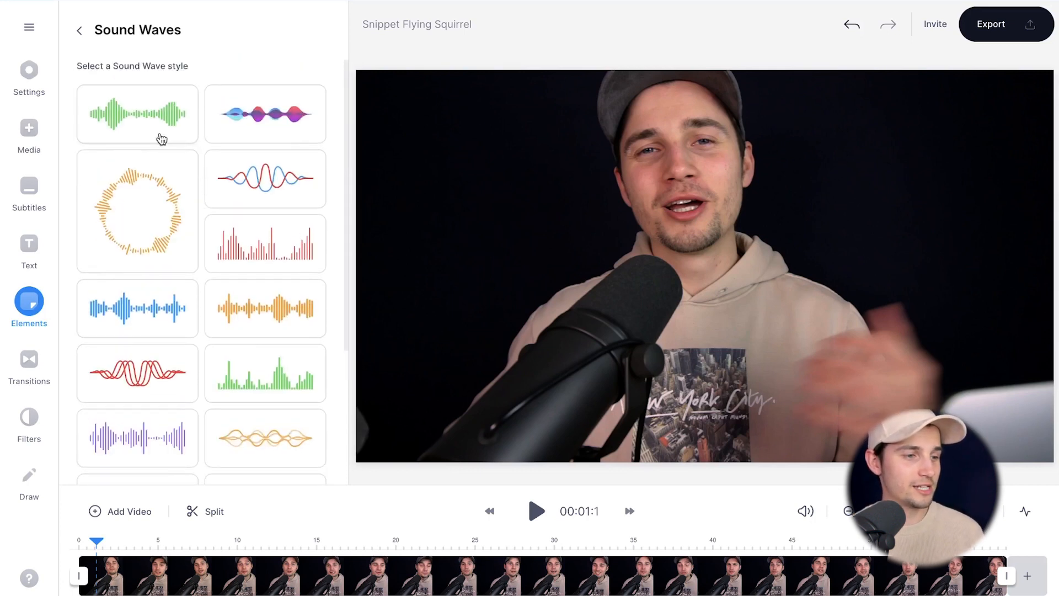
pyautogui.click(137, 113)
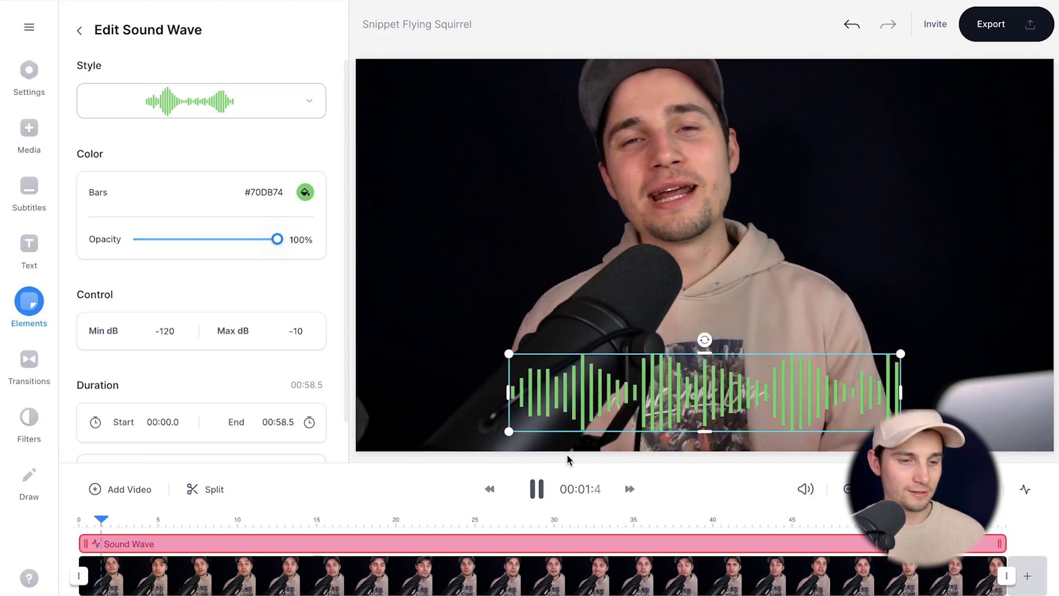
pyautogui.click(536, 488)
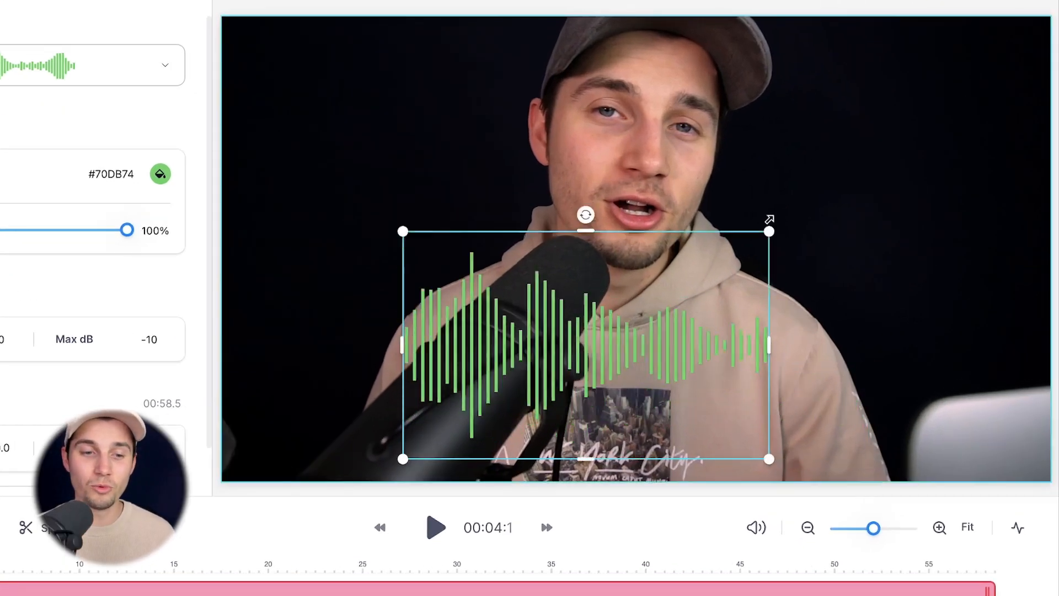
pyautogui.moveTo(769, 232); pyautogui.dragTo(944, 203)
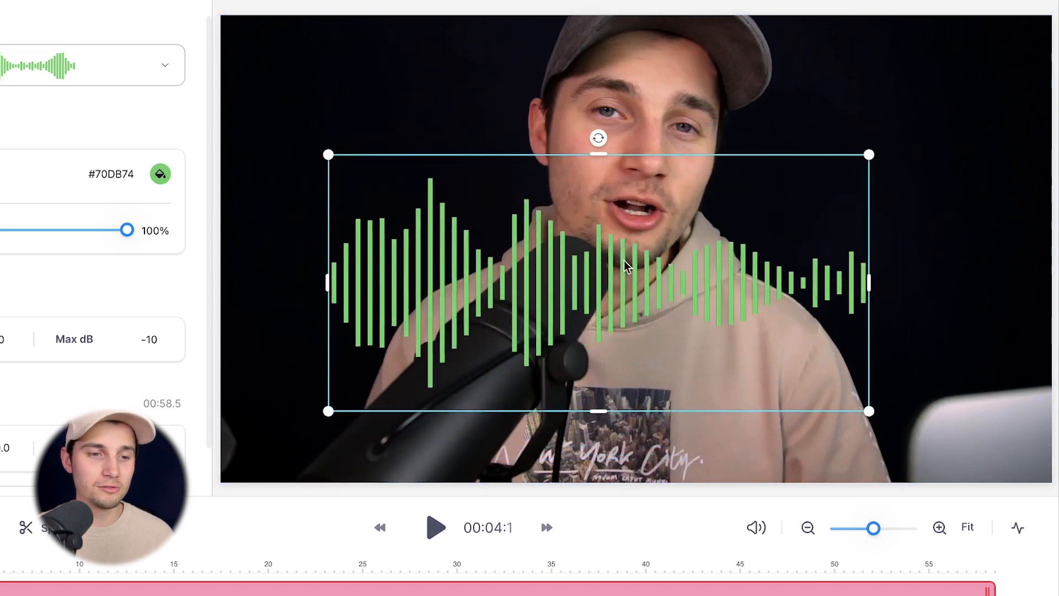
pyautogui.moveTo(597, 139); pyautogui.dragTo(596, 142)
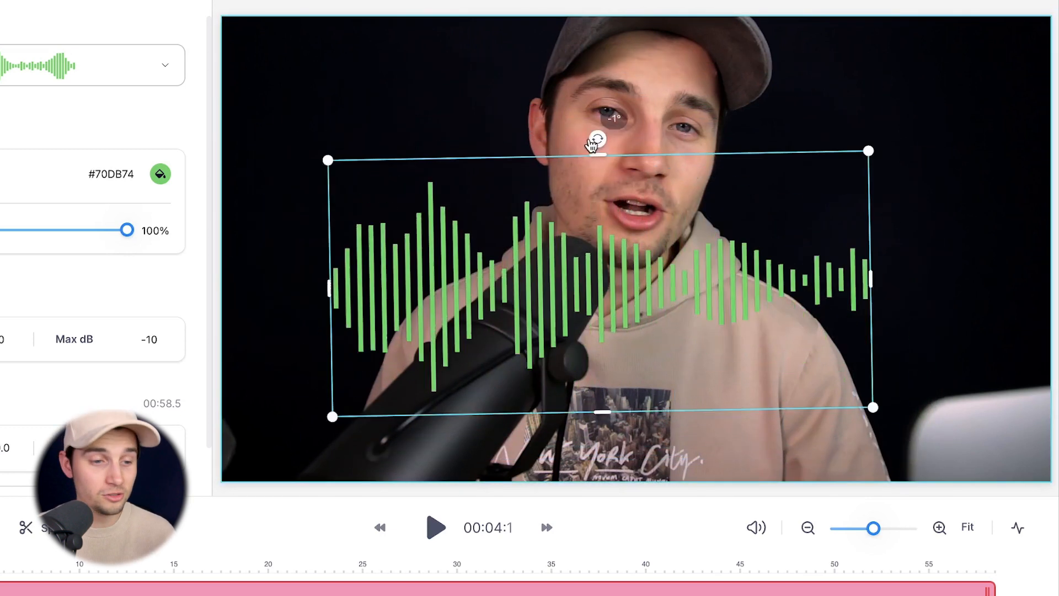
pyautogui.click(434, 527)
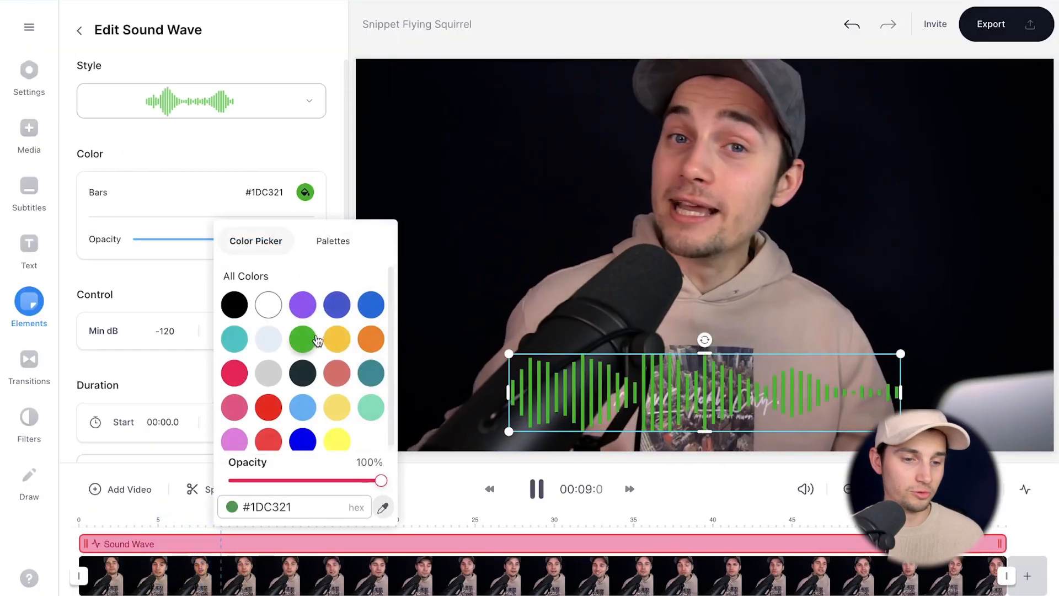
# Recolour the sound wave bars pink-red (#FF006A) and position it over the clip
pyautogui.click(267, 304)
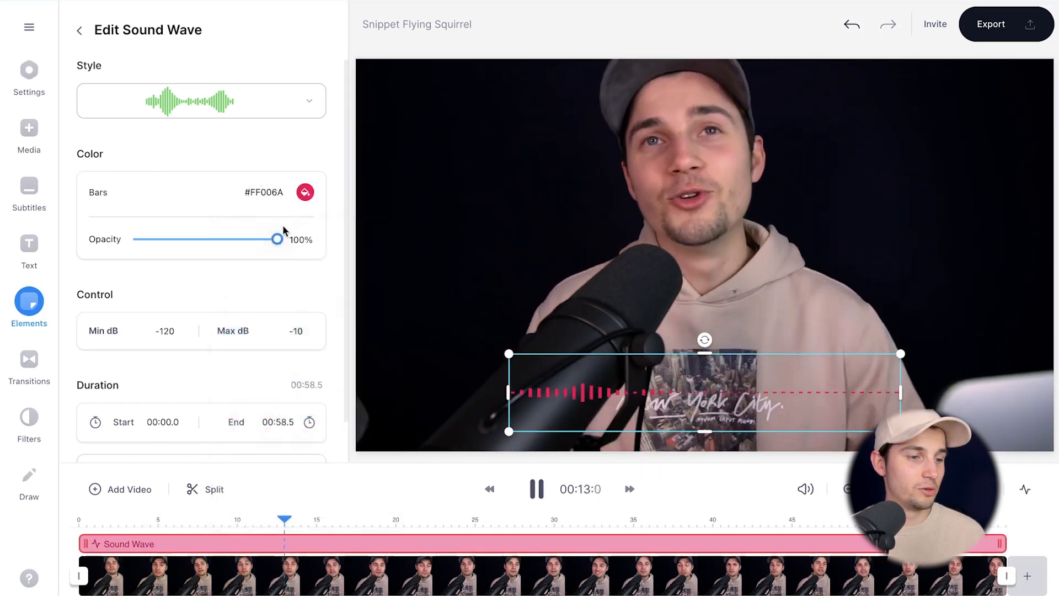
pyautogui.moveTo(277, 239); pyautogui.dragTo(254, 239)
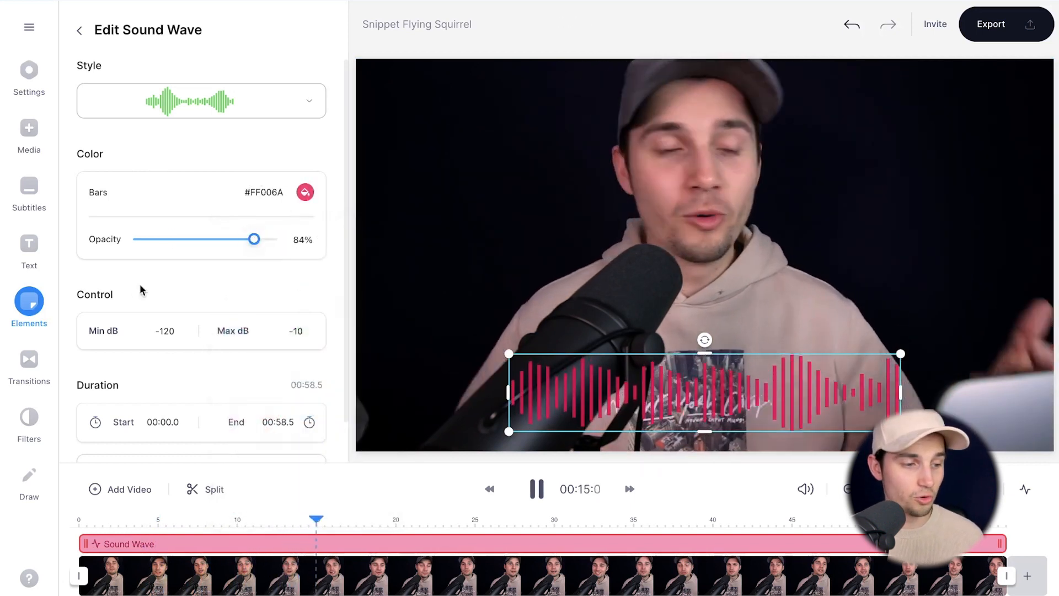
pyautogui.click(536, 488)
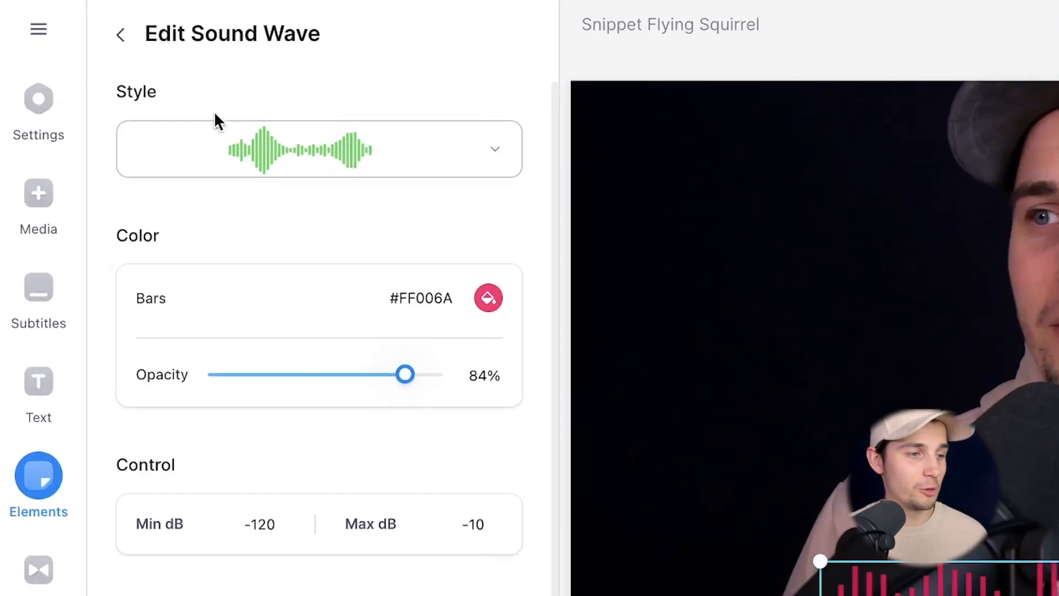
# Switch the red wave to a denser bar style across the bottom edge
pyautogui.click(318, 148)
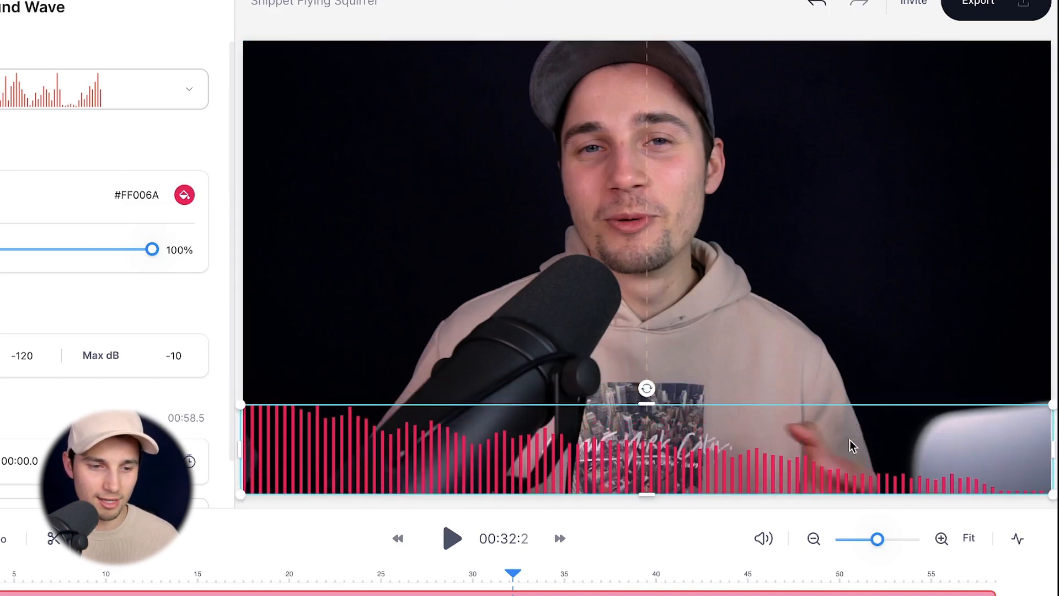
pyautogui.click(451, 538)
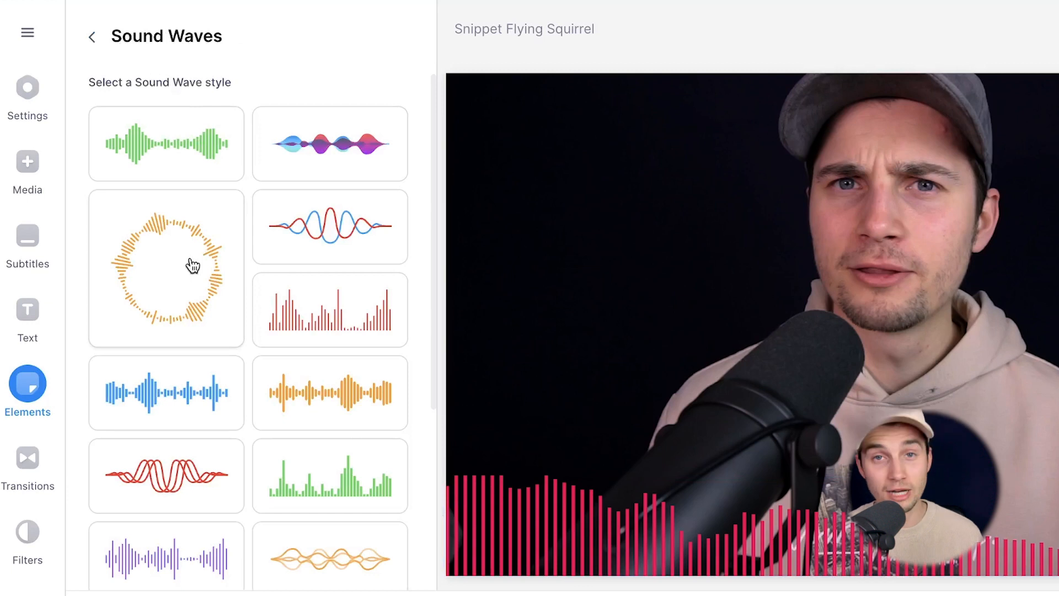
# Add the yellow circular sound wave, preview it, and adjust its bar colour
pyautogui.click(165, 268)
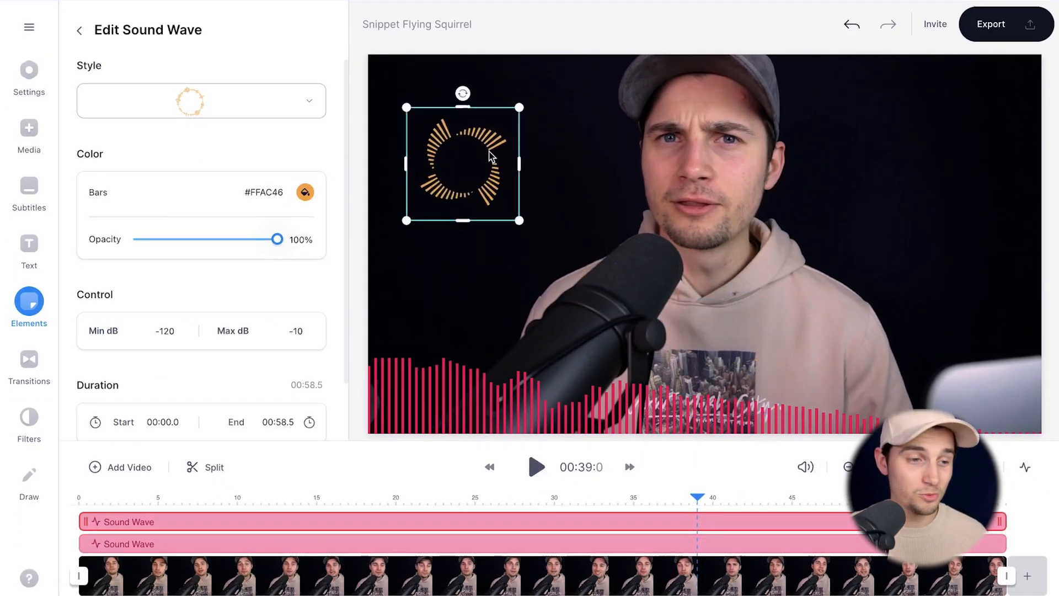
pyautogui.click(536, 467)
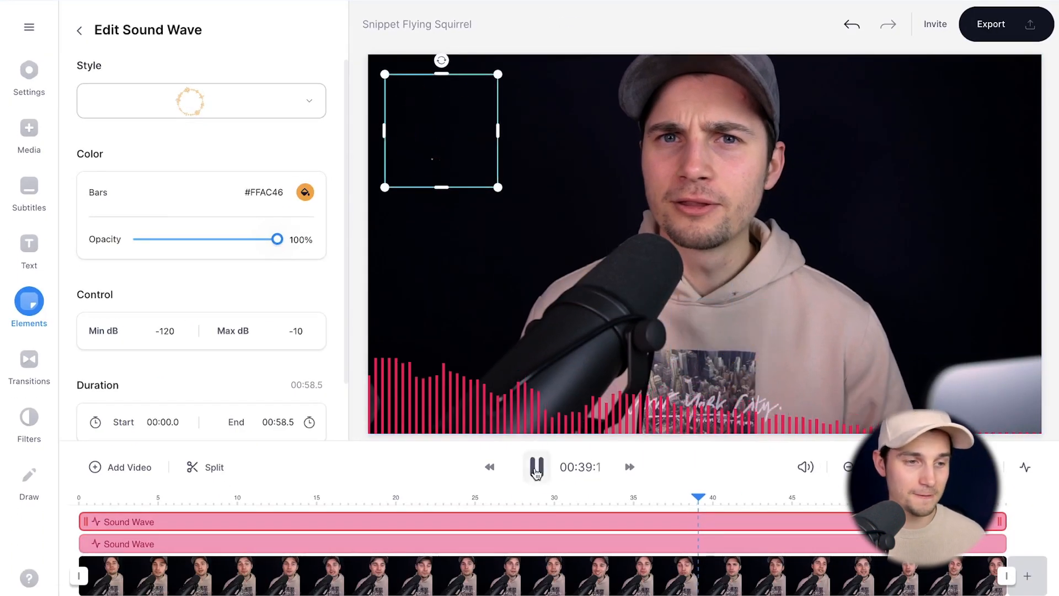
pyautogui.click(535, 466)
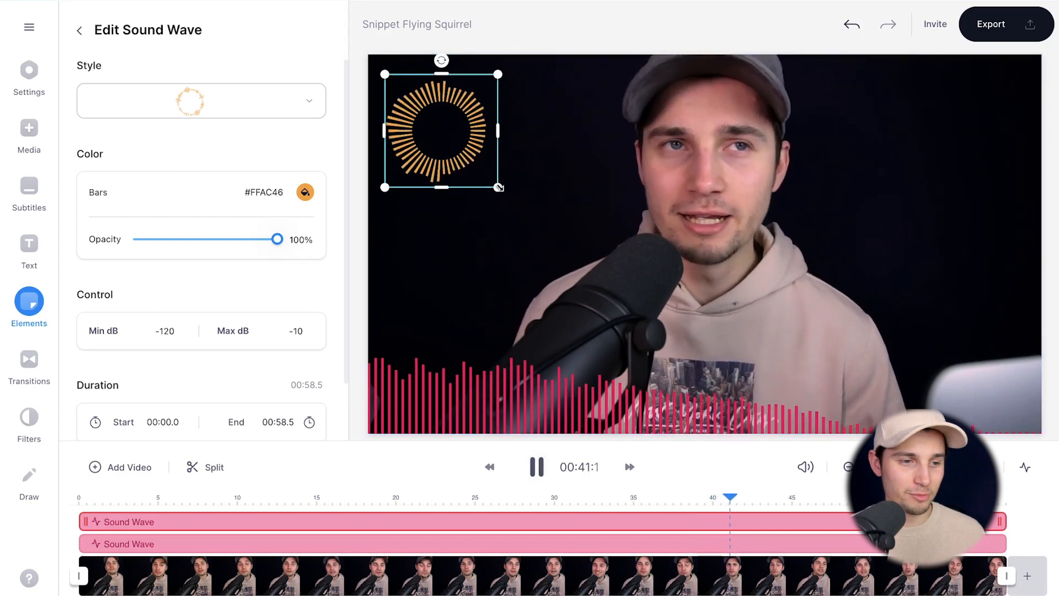
pyautogui.click(535, 467)
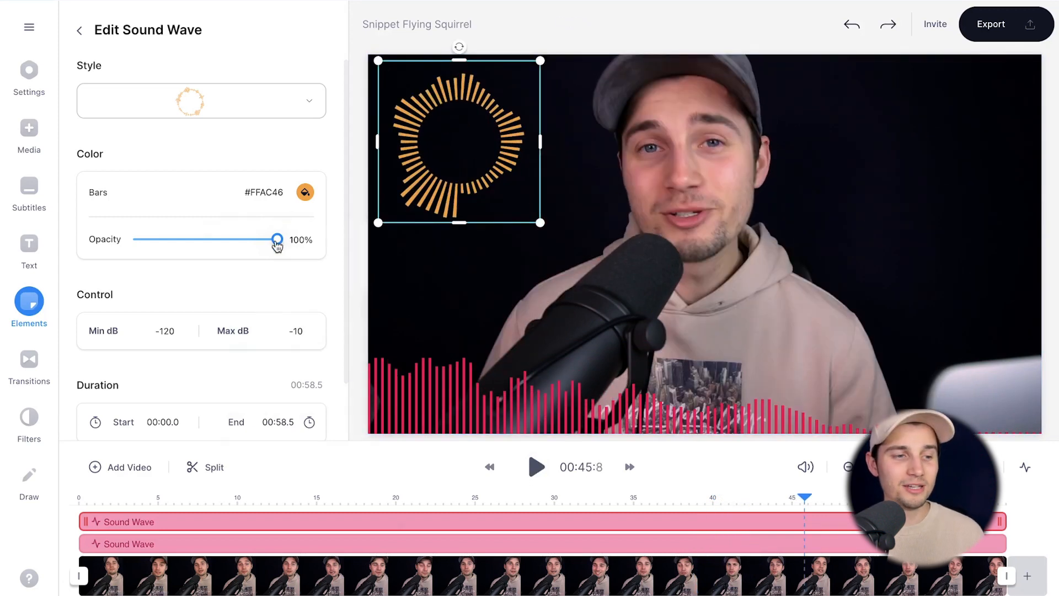
pyautogui.click(304, 193)
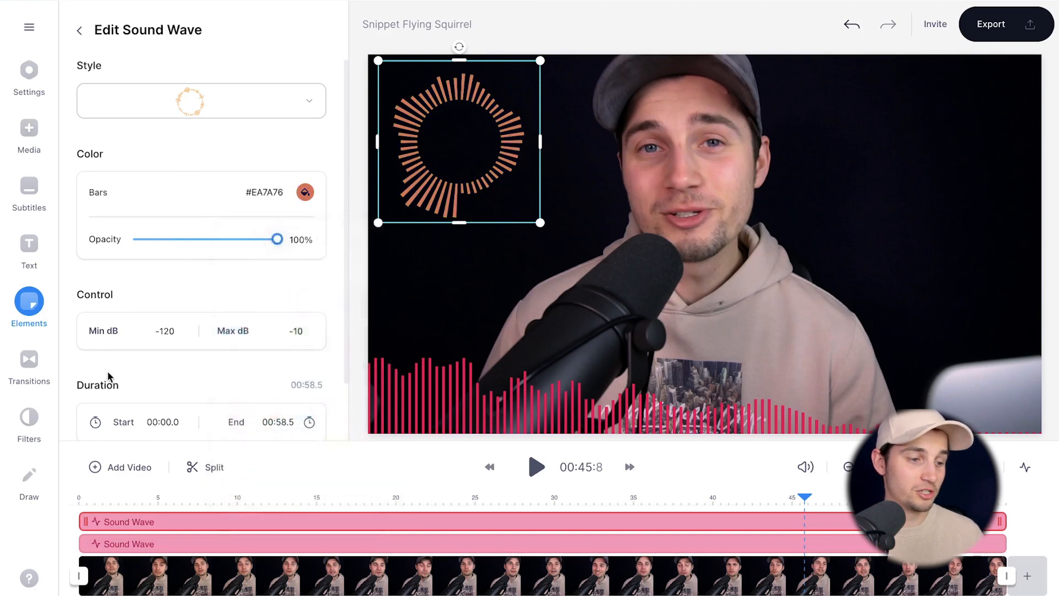
pyautogui.scroll(-3)
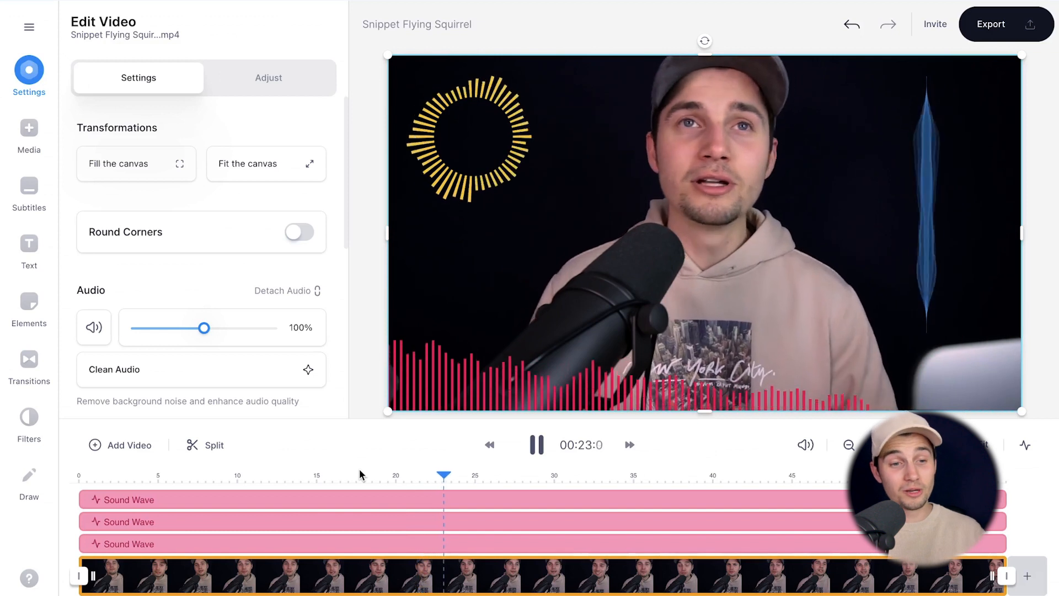
pyautogui.click(535, 444)
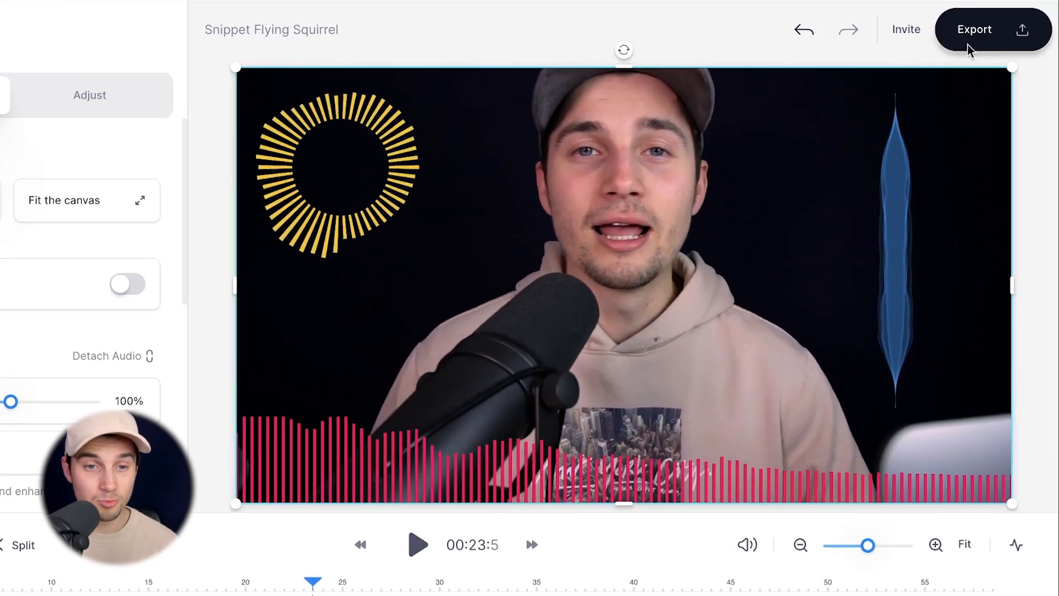
# Export the video using a quality preset such as 4K
pyautogui.click(974, 29)
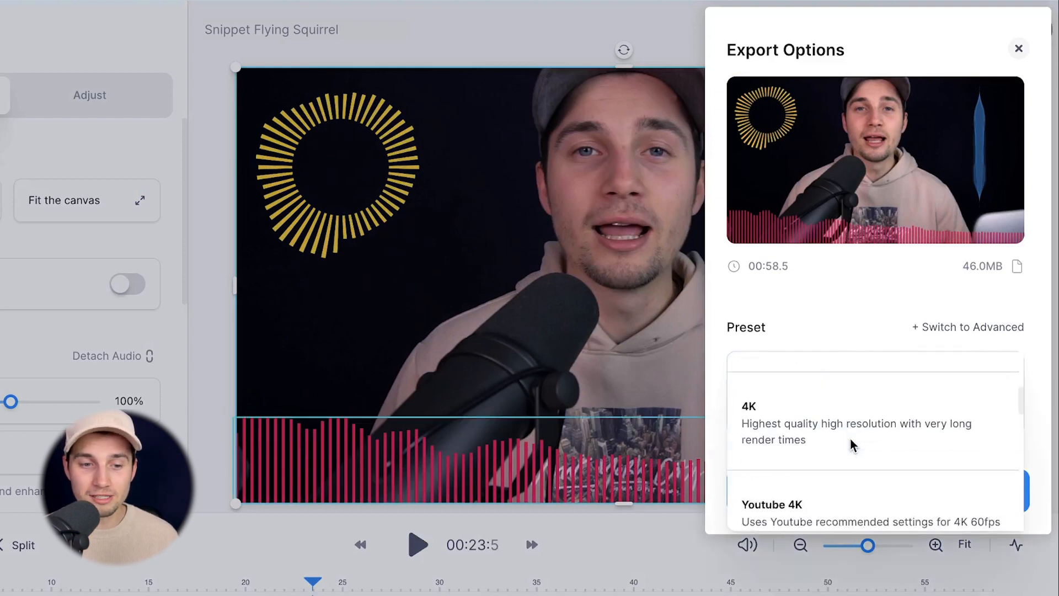
pyautogui.click(874, 392)
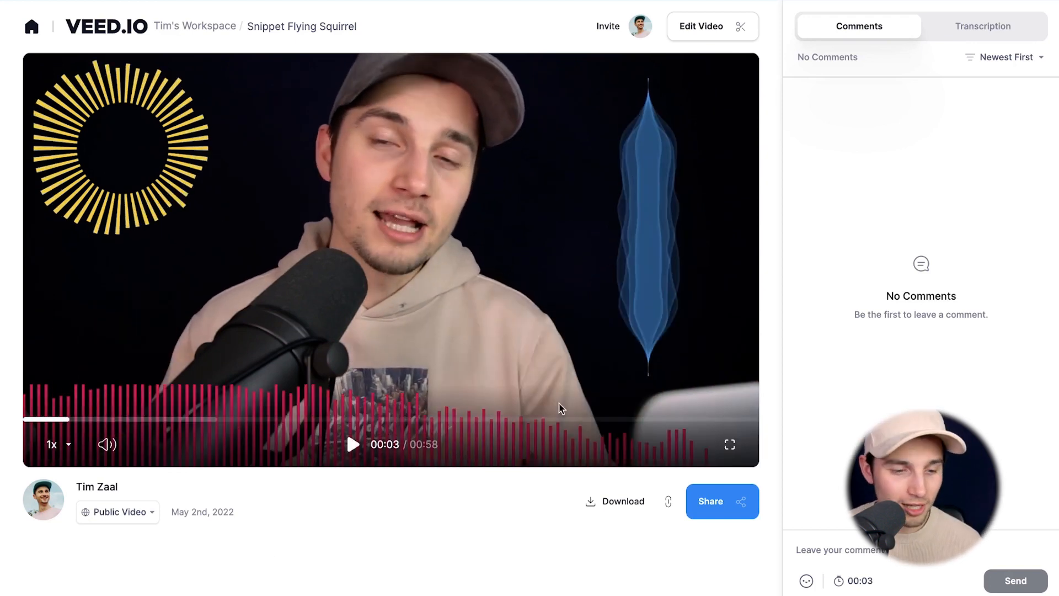
# Copy the share link, browse Social and Embed options, then download as MP4
pyautogui.scroll(-3)
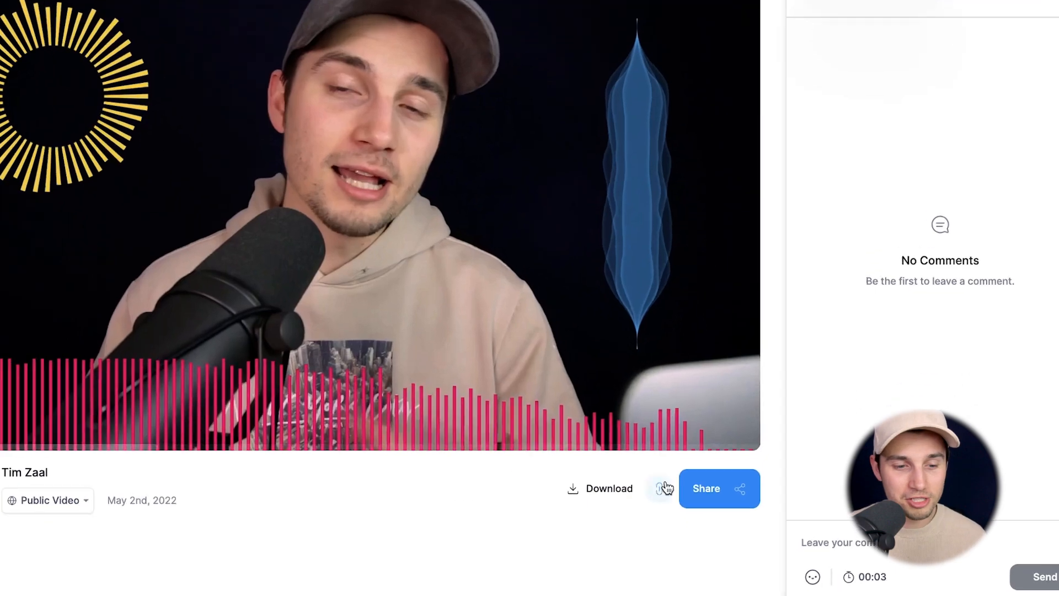
pyautogui.click(706, 488)
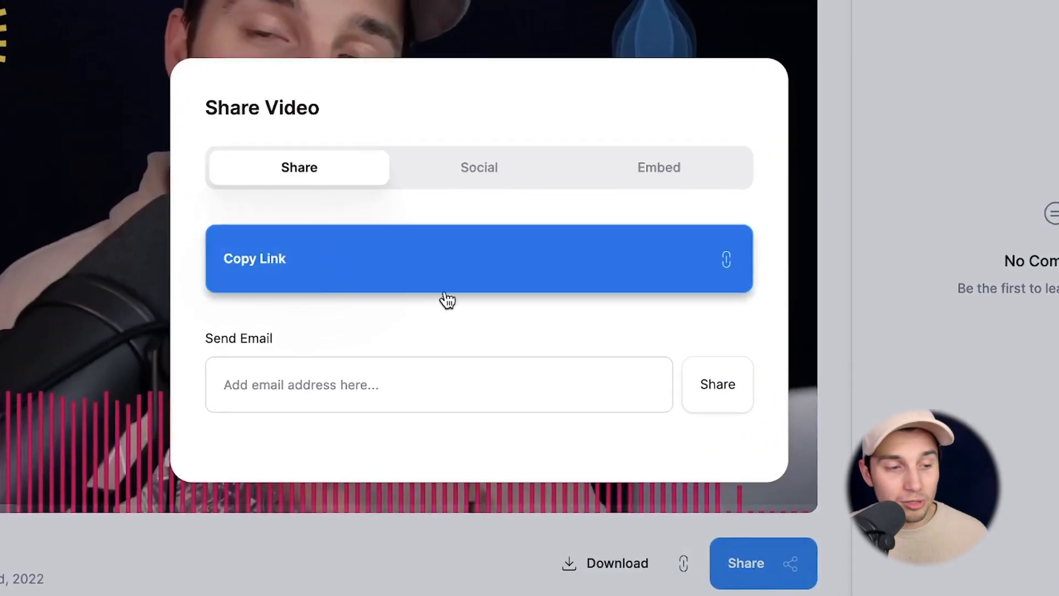
pyautogui.click(439, 385)
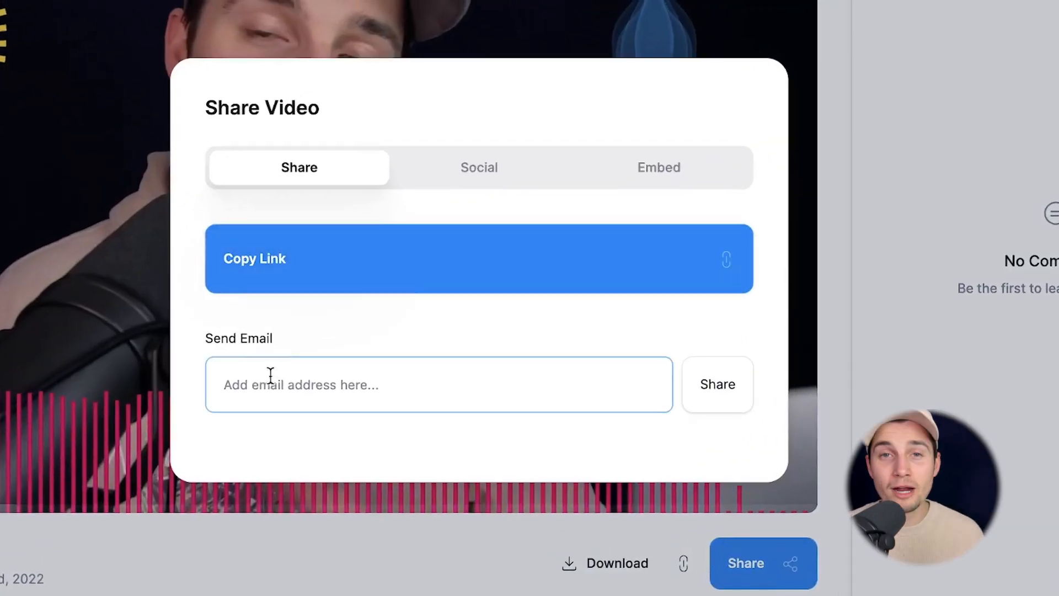
pyautogui.click(478, 166)
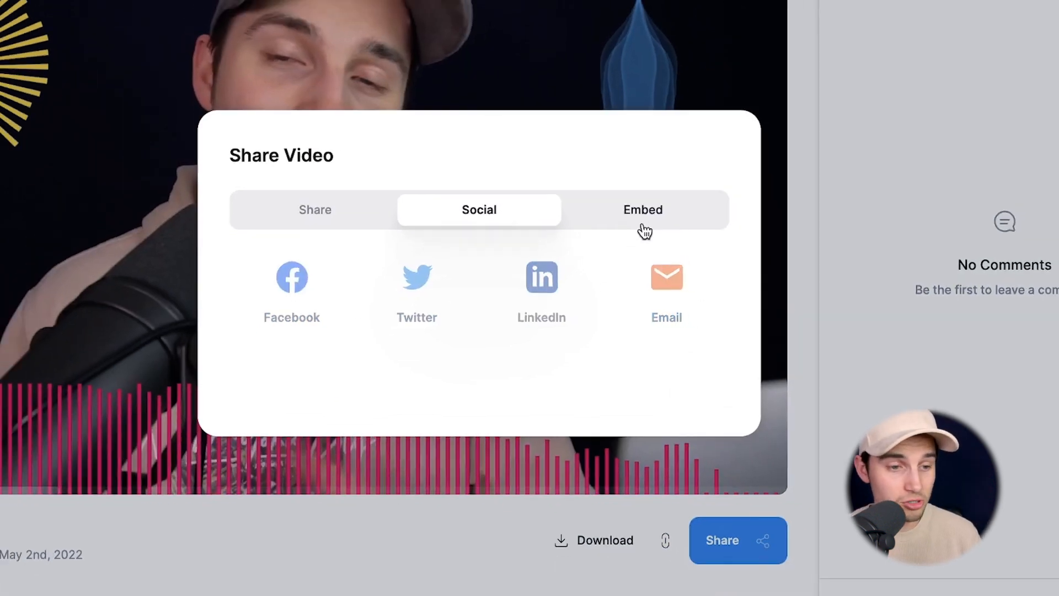
pyautogui.click(642, 209)
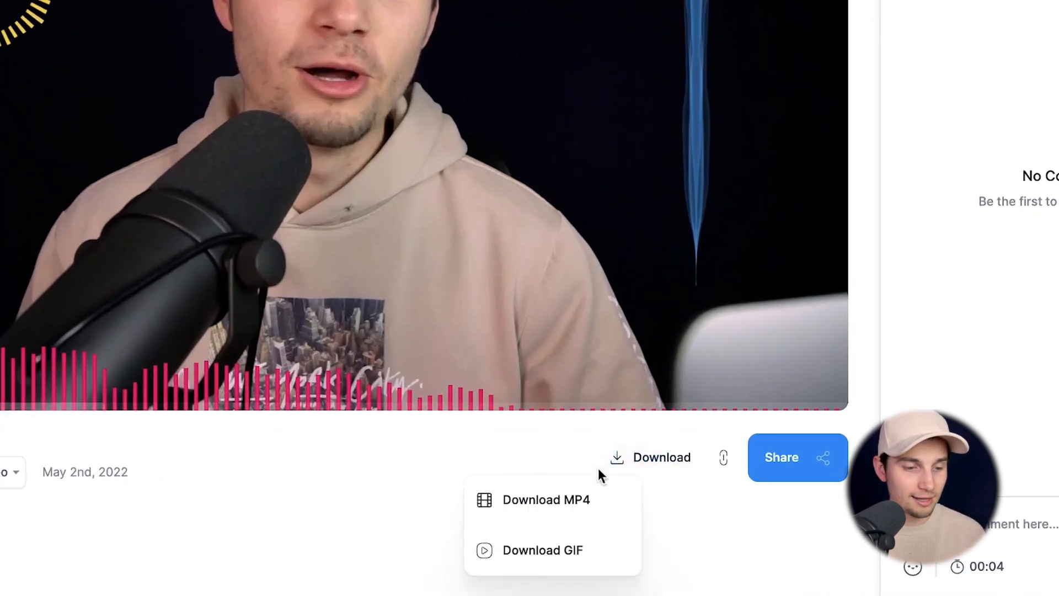
pyautogui.moveTo(545, 500)
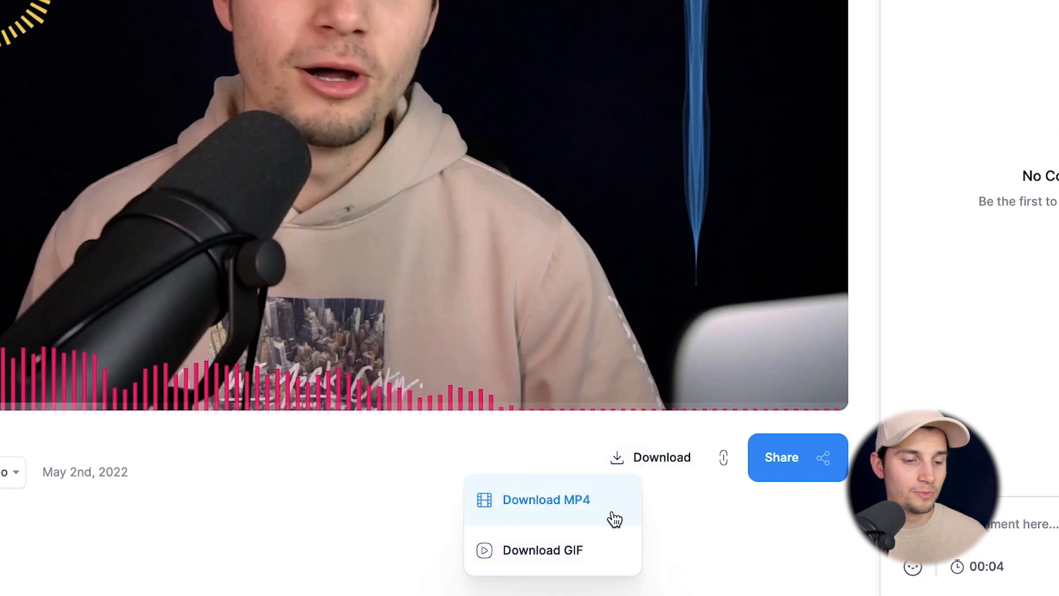
pyautogui.click(545, 500)
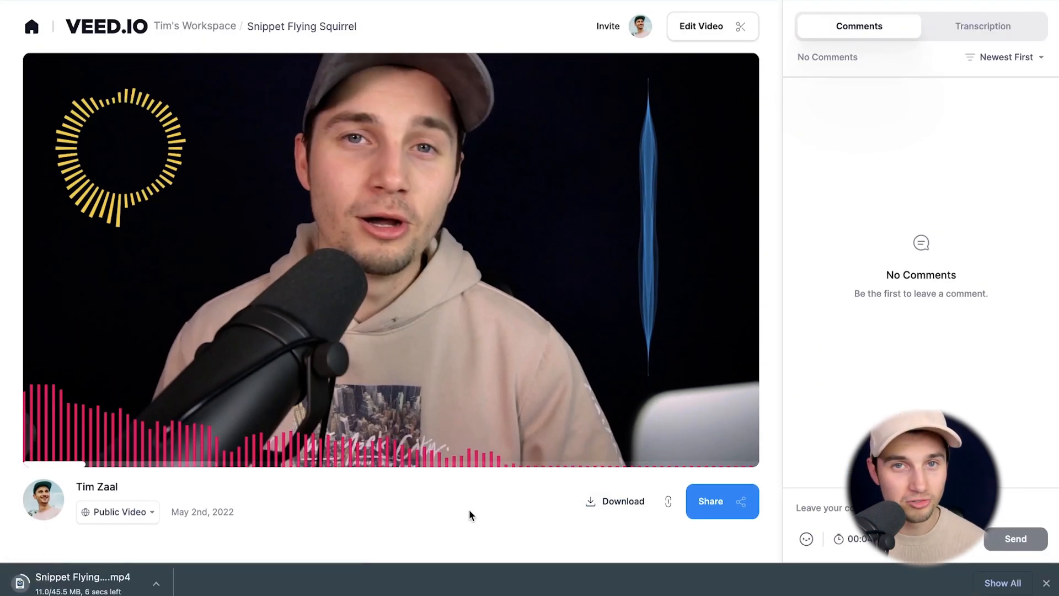